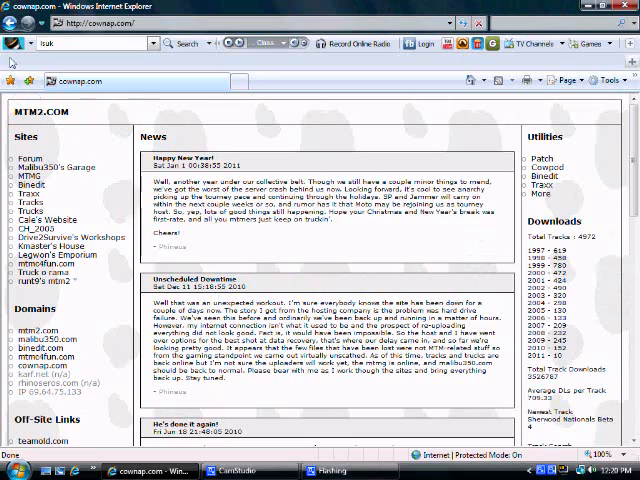
mouse_move(147, 118)
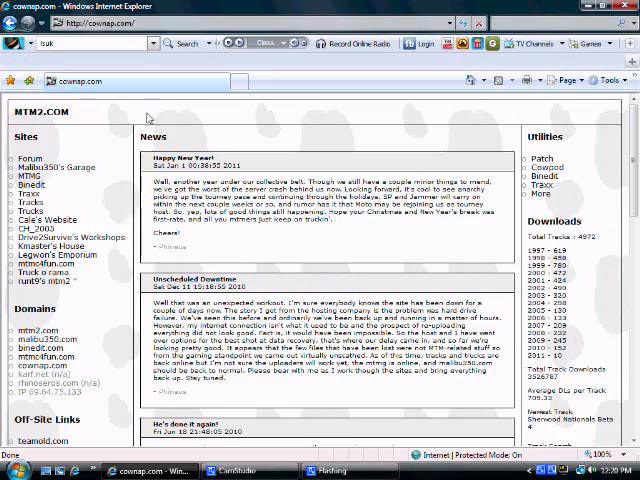
Step: Search cownap.com's Truck Search for 'grave digger'
scroll("down", 3)
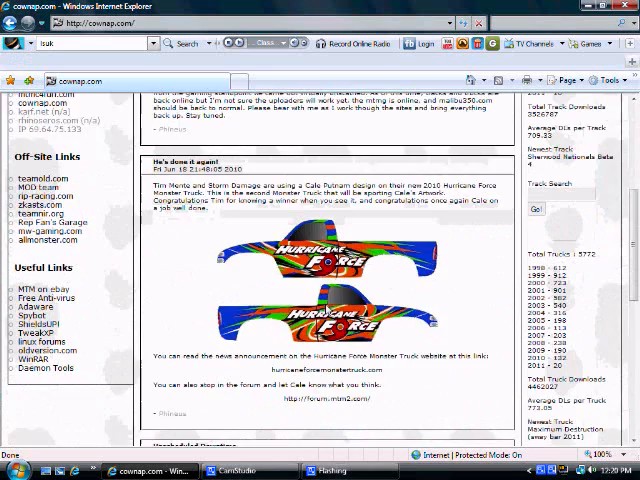
scroll("down", 3)
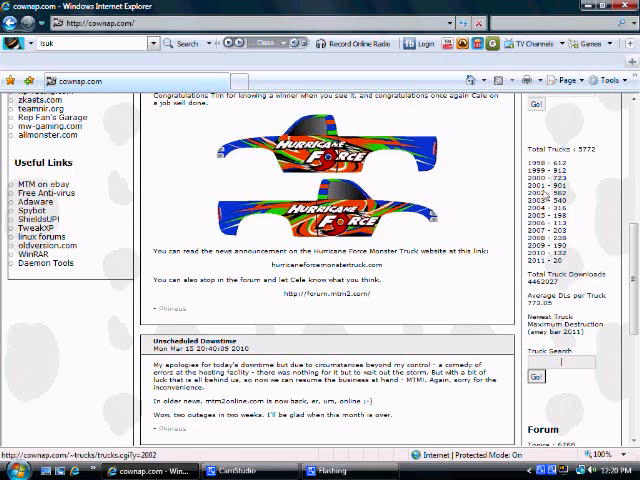
type("grave digger")
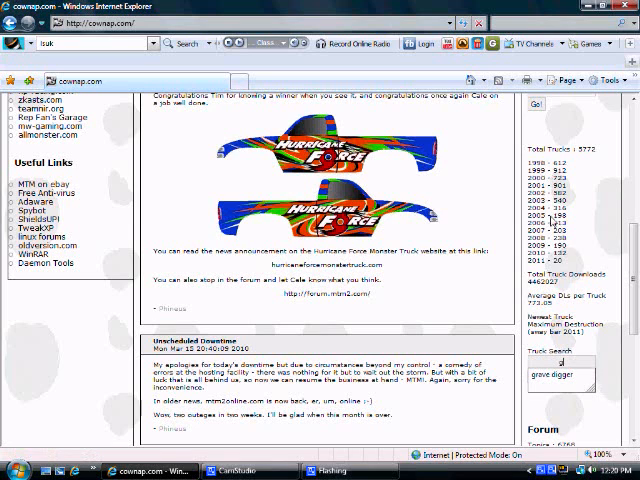
type("gd")
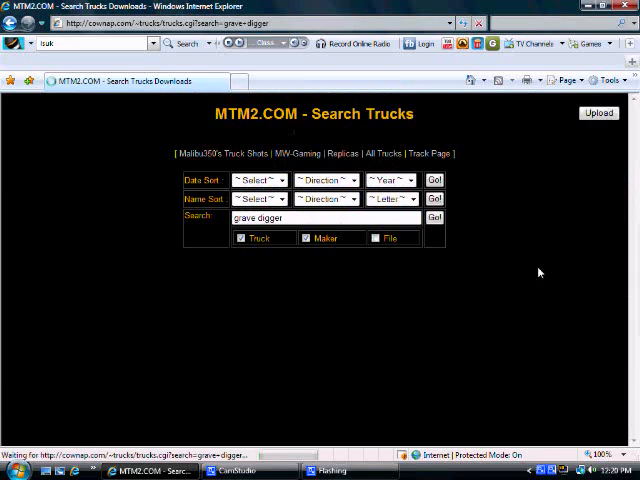
Step: Preview the #4 Grave Digger truck picture, close it, and start its zip download
left_click(434, 217)
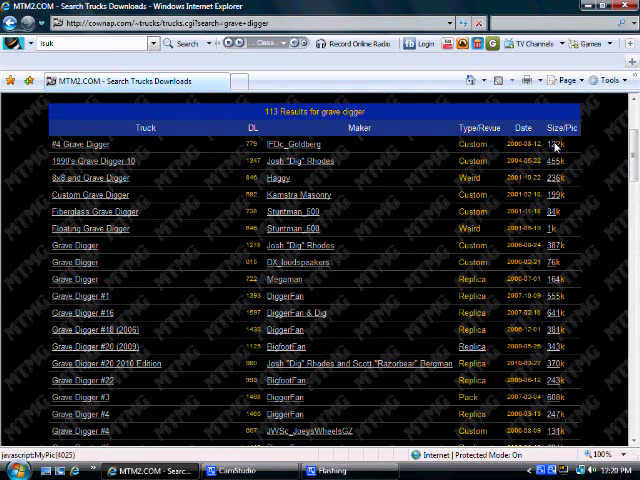
left_click(555, 146)
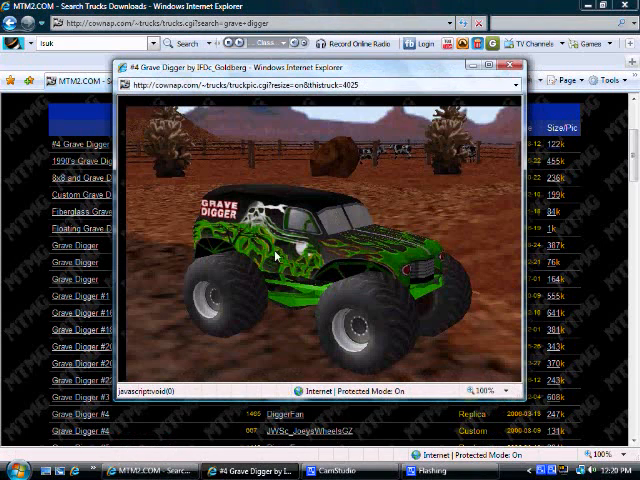
mouse_move(295, 258)
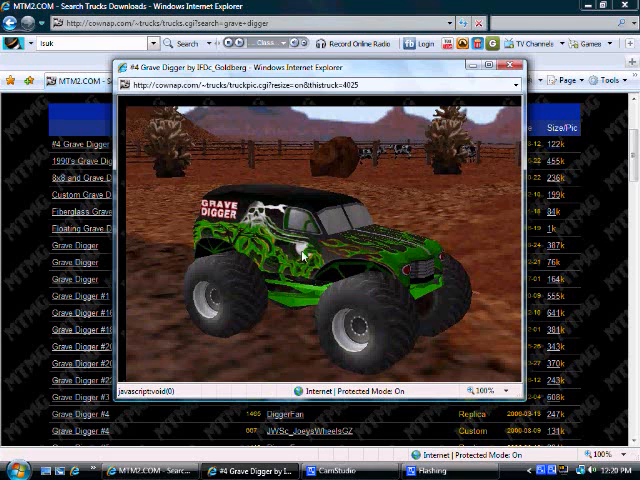
left_click(518, 65)
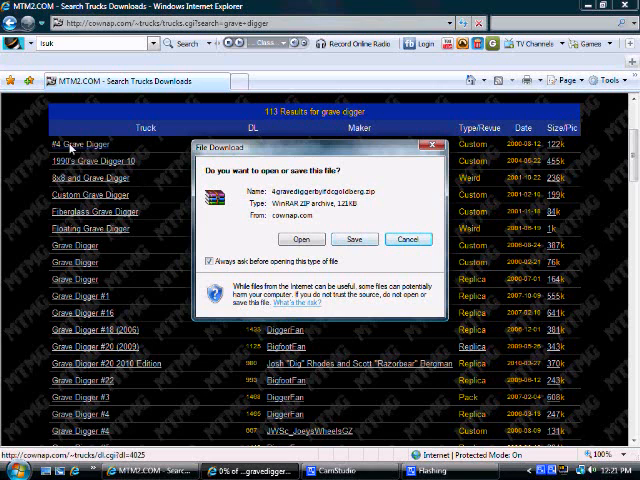
Step: Save the 4gravediggerbyifdcgoldberg zip archive to the Desktop
left_click(354, 239)
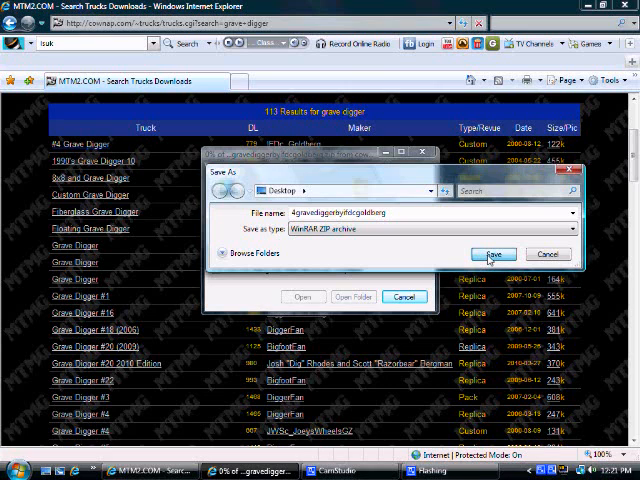
left_click(492, 254)
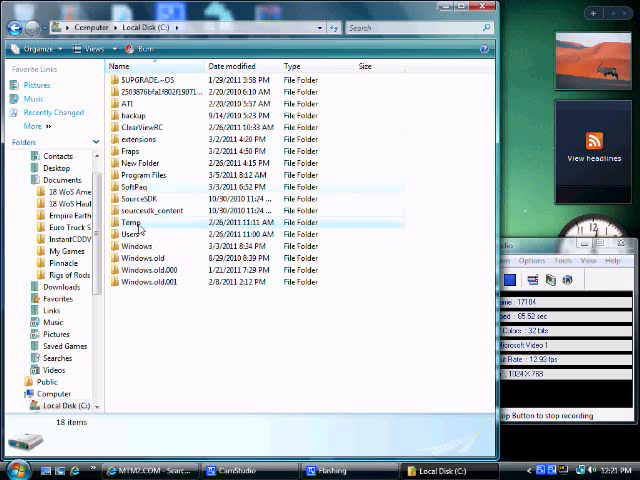
Step: Open C:\Temp, search for 'mtm', and open the Mtm2 game folder
double_click(131, 221)
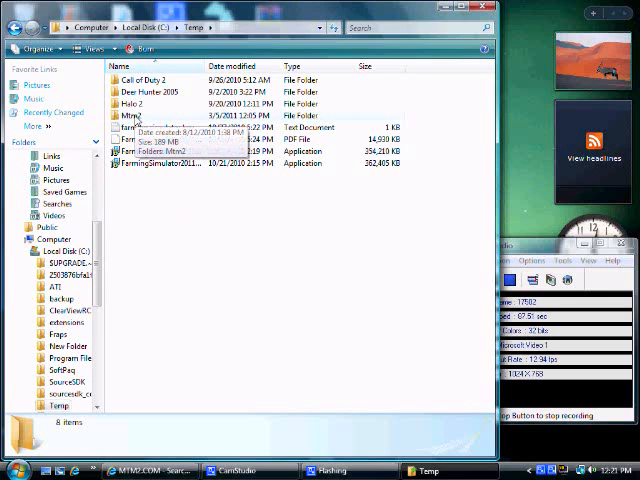
left_click(10, 471)
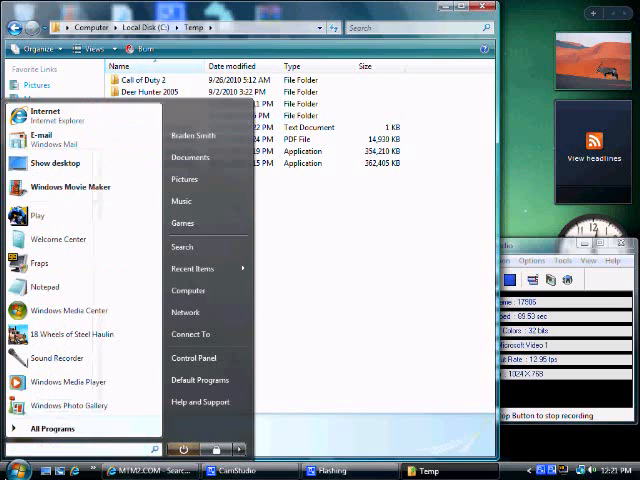
type("mtm")
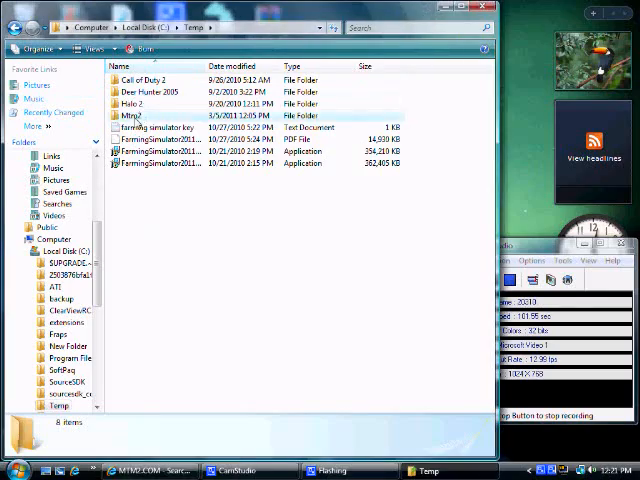
double_click(133, 115)
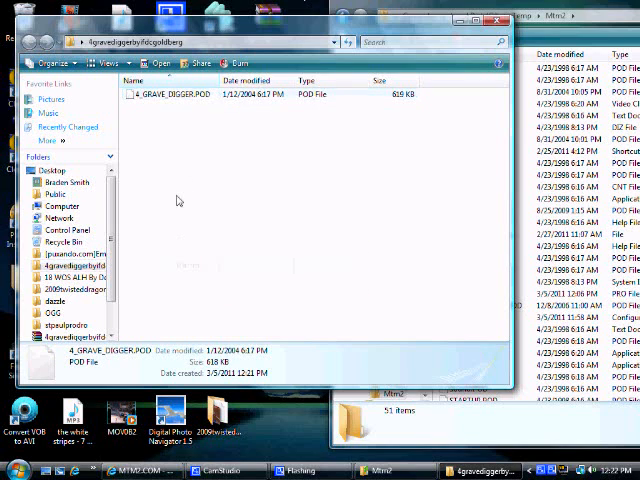
Step: Copy the 4_GRAVE_DIGGER.POD file name, then scroll the Mtm2 folder toward pod.ini
right_click(160, 94)
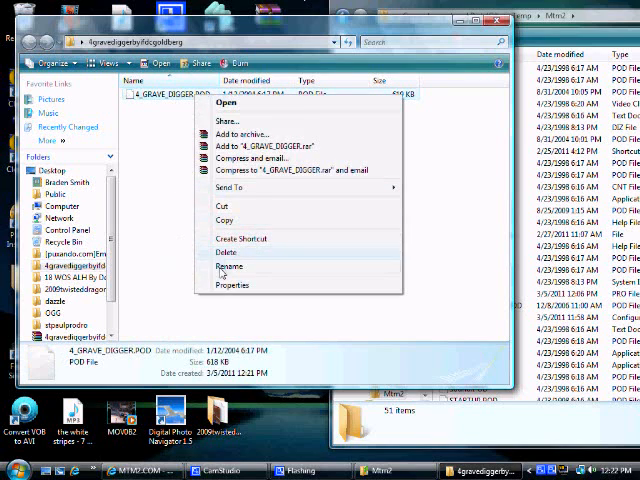
left_click(231, 267)
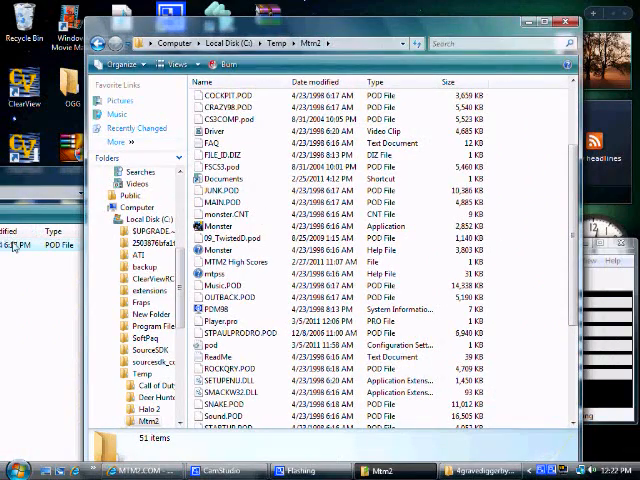
scroll("down", 3)
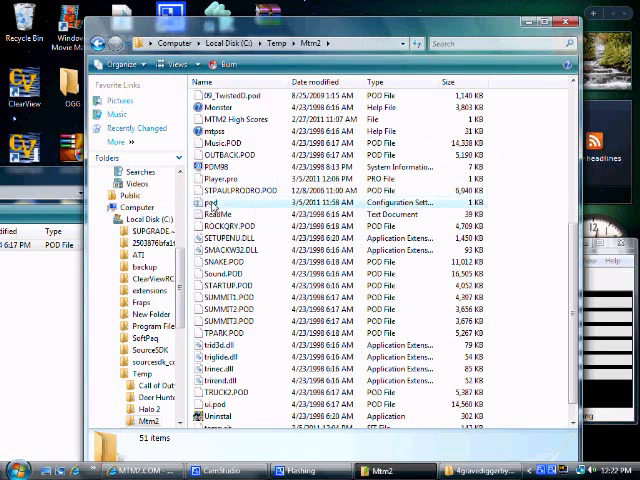
Step: Paste 4_GRAVE_DIGGER.POD as the first entry in pod.ini and save on closing
double_click(200, 203)
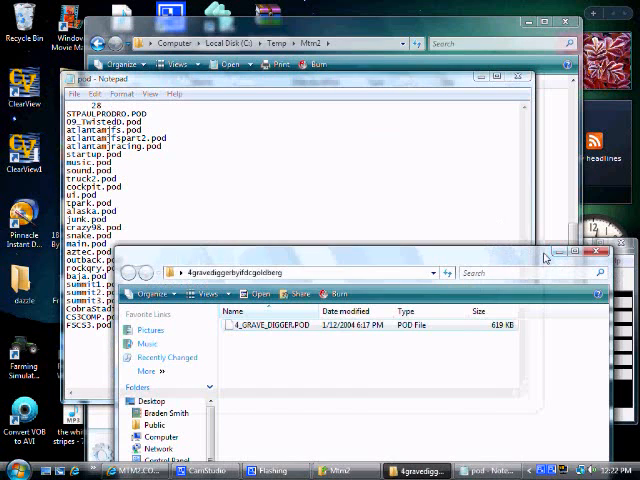
right_click(270, 327)
type("4_GRAVE_DIGGER.POD")
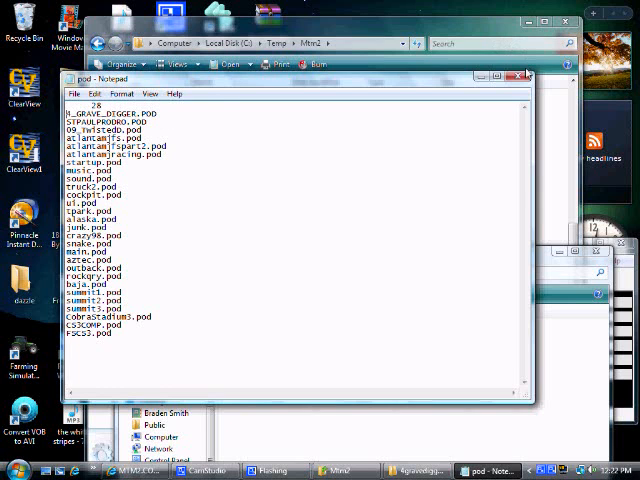
left_click(526, 75)
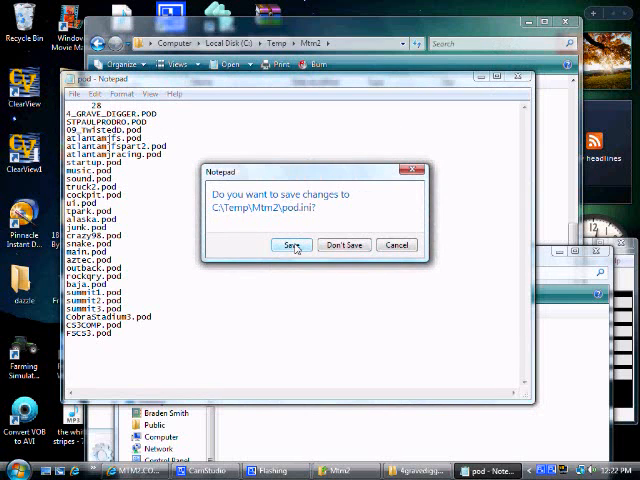
left_click(290, 245)
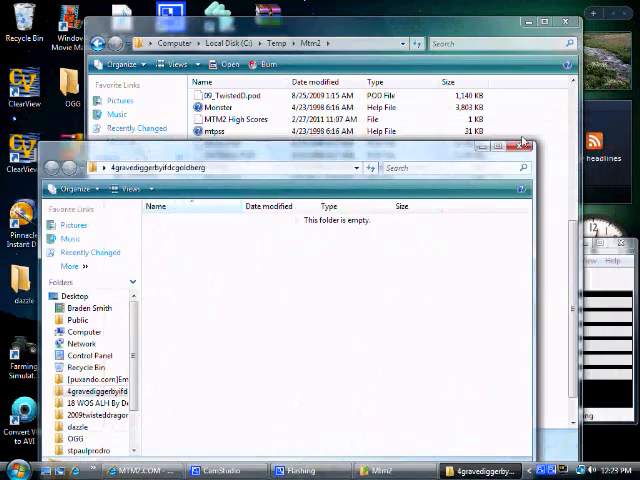
Step: Close the Mtm2 and Grave Digger windows, then launch Monster Truck Madness 2
left_click(524, 144)
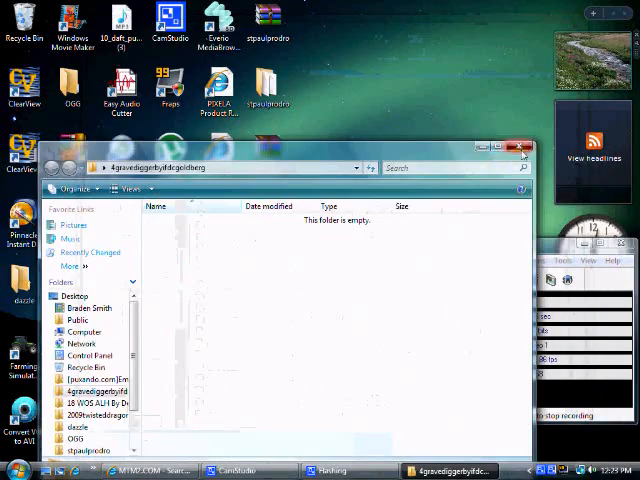
left_click(13, 471)
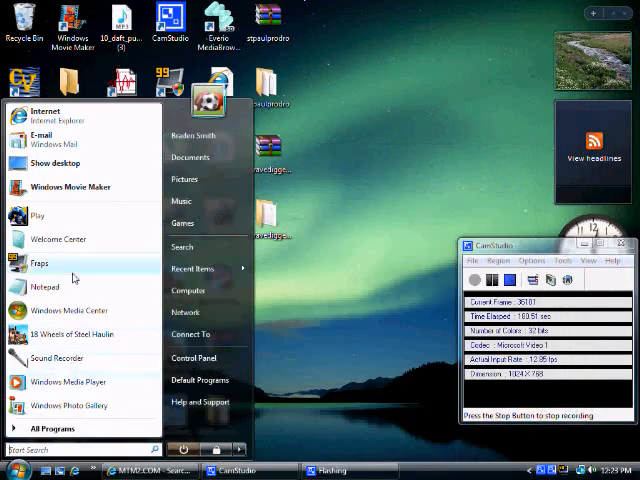
left_click(425, 152)
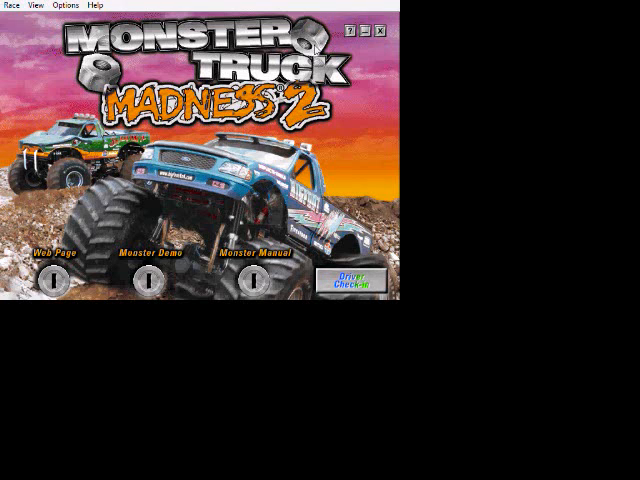
Step: In Driver Check-In, select #4 Grave Digger from the Select Truck dropdown
left_click(352, 280)
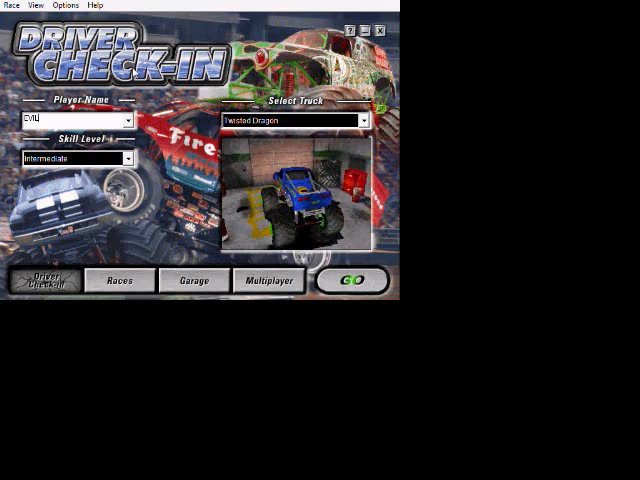
left_click(360, 120)
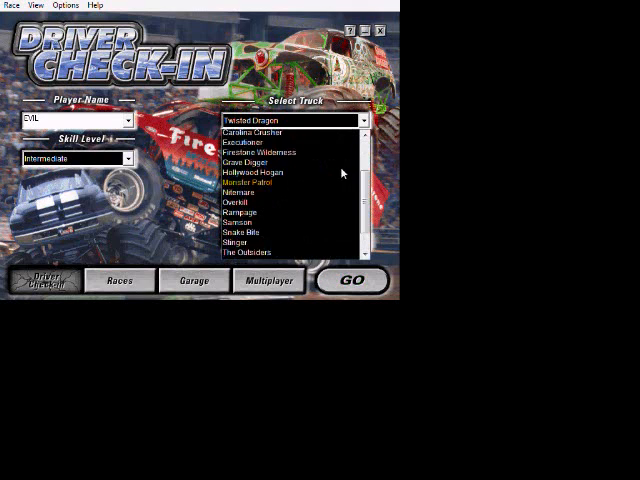
scroll("up", 3)
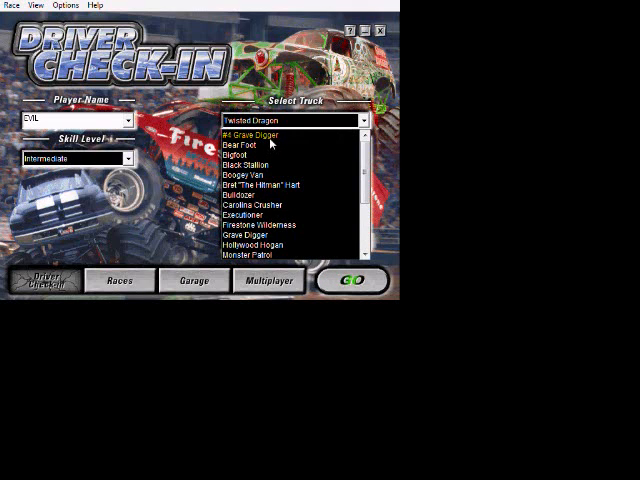
left_click(243, 132)
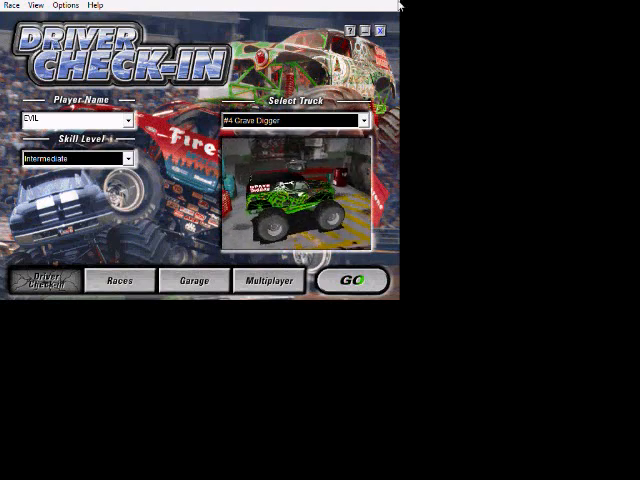